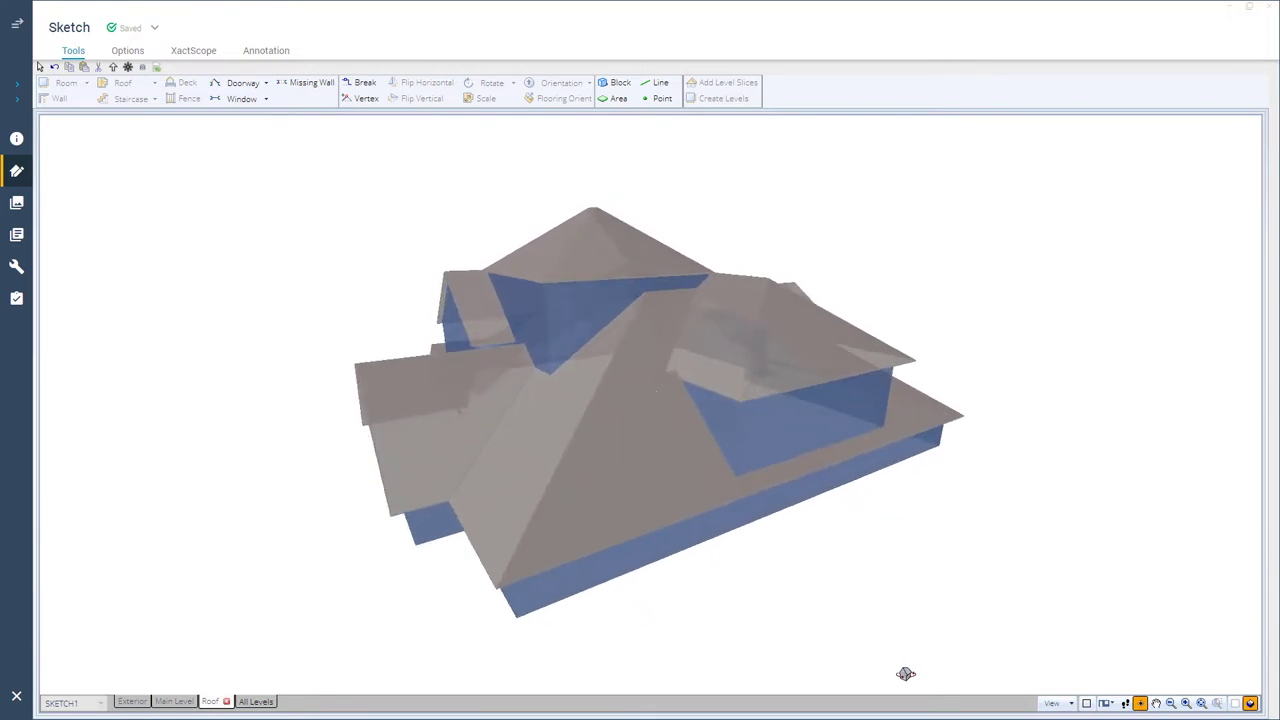
# Show the roof as a flat 2D plan and list the roof types (gable, hip, dormer).
pyautogui.moveTo(904, 672); pyautogui.dragTo(824, 672)
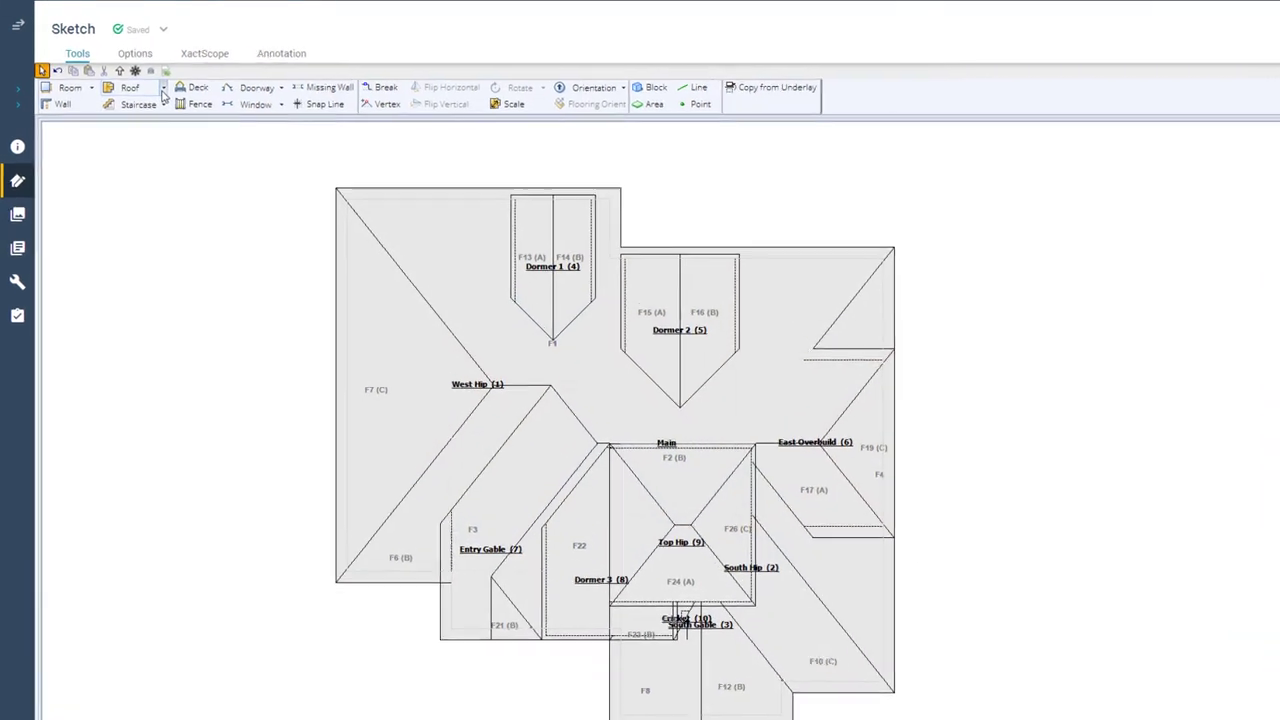
pyautogui.click(160, 88)
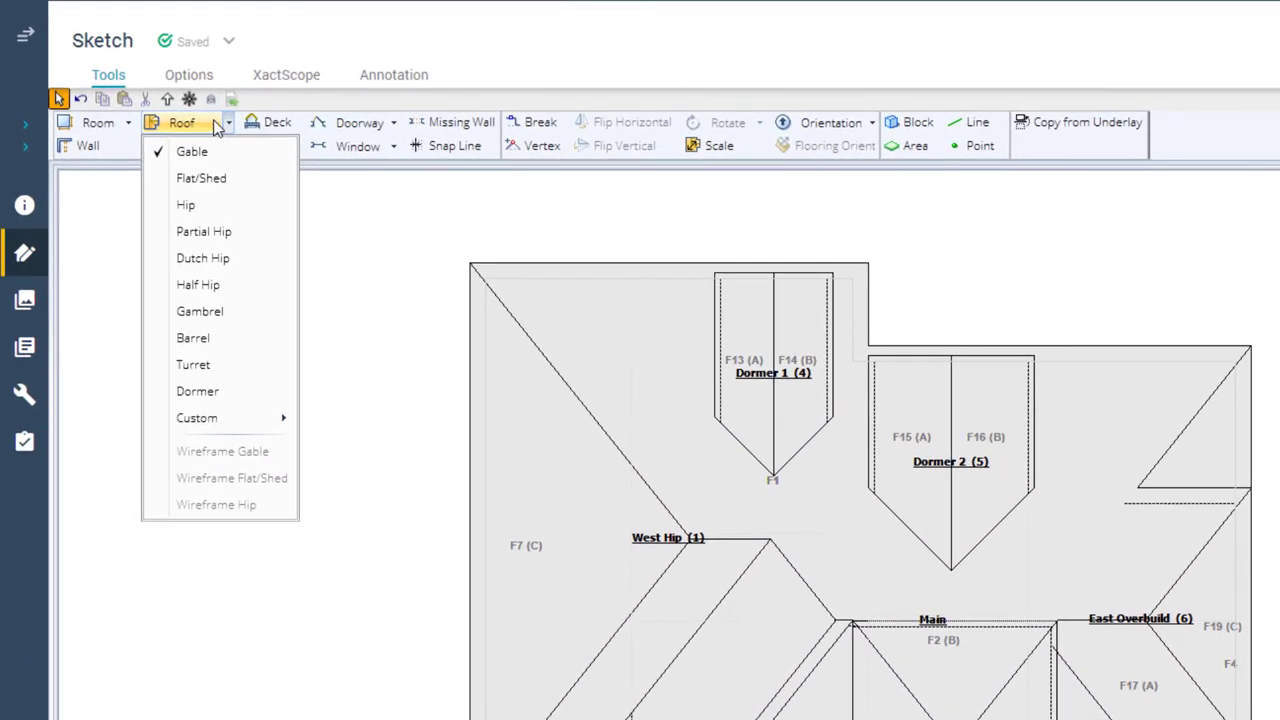